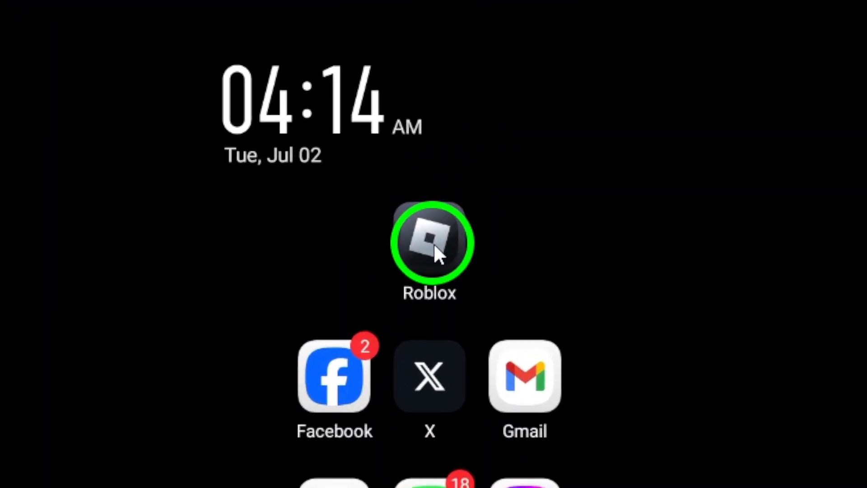
# Launch Roblox from the home screen so its loading screen appears.
pyautogui.click(430, 242)
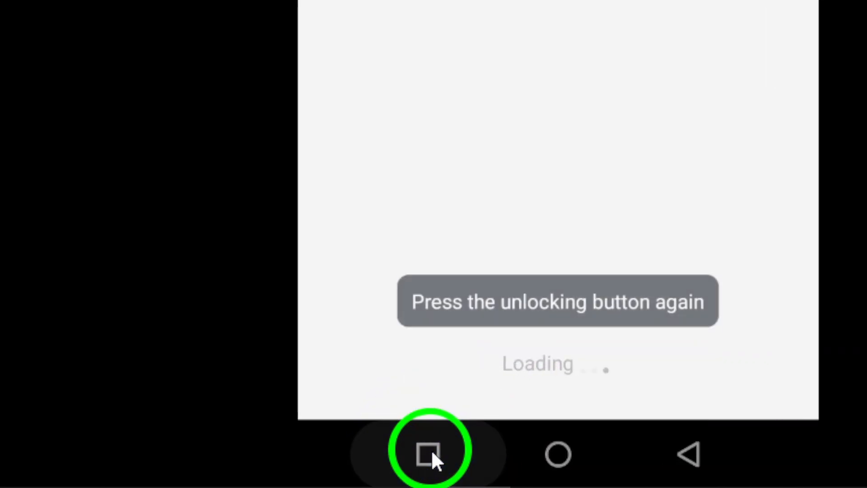
# Leave Roblox and reach its app info Storage & cache page with clear storage and clear cache options.
pyautogui.click(429, 455)
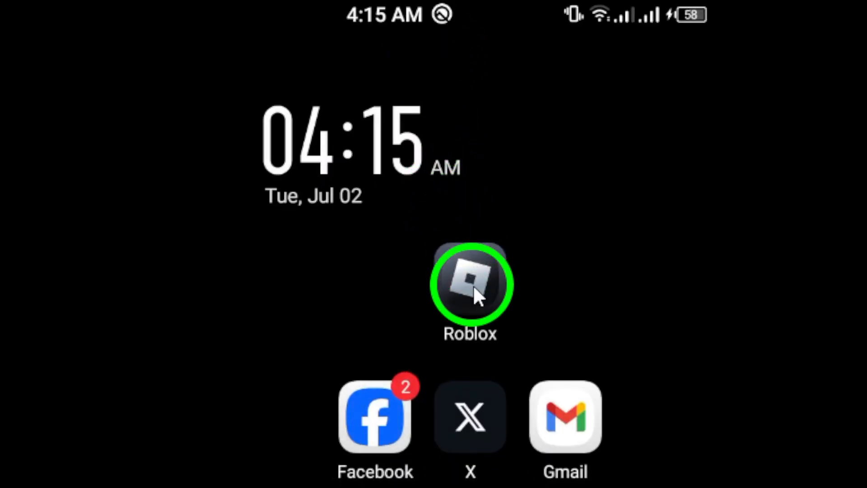
pyautogui.click(470, 283)
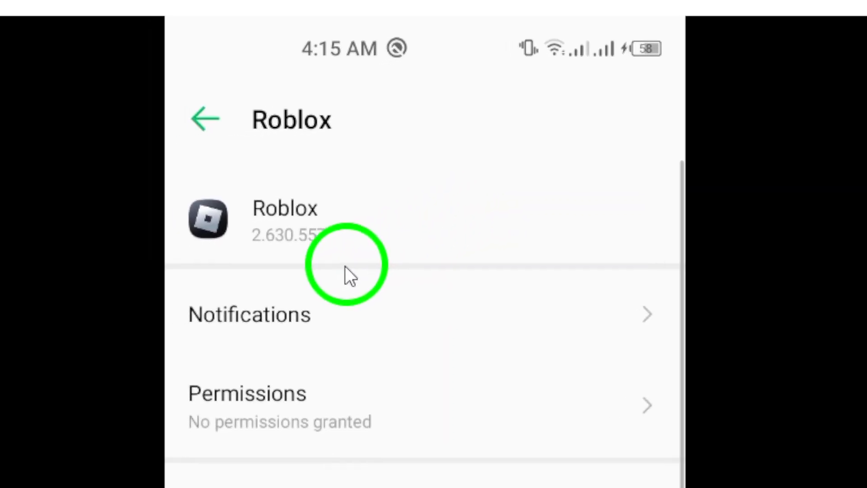
pyautogui.scroll(-3)
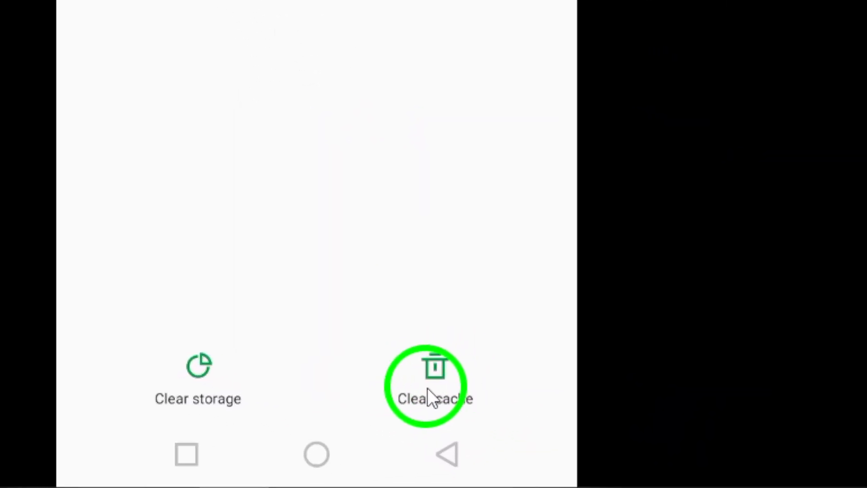
# Clear Roblox's cache and cancel the Delete app data dialog to keep its data.
pyautogui.click(435, 385)
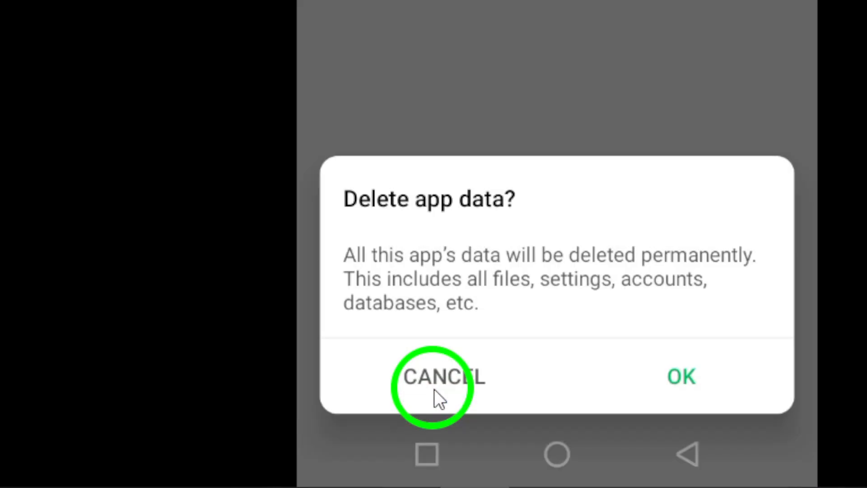
pyautogui.click(443, 377)
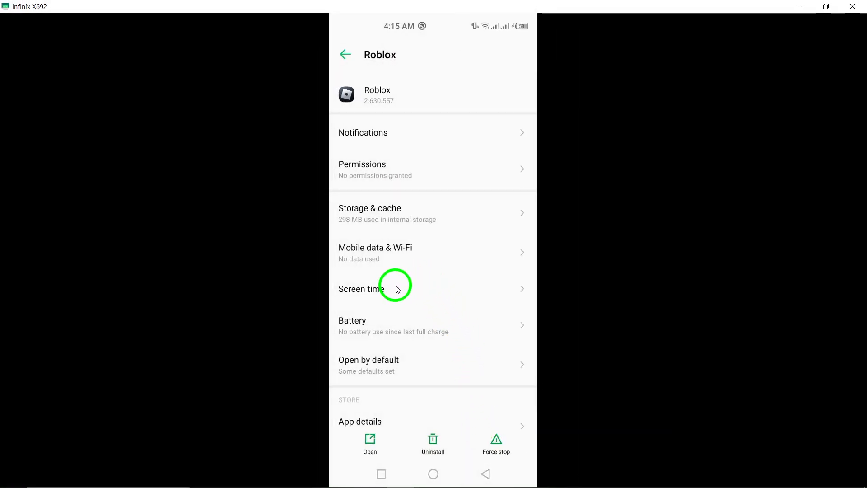
# Open Roblox's Battery usage page listing background restriction and battery optimization.
pyautogui.click(352, 325)
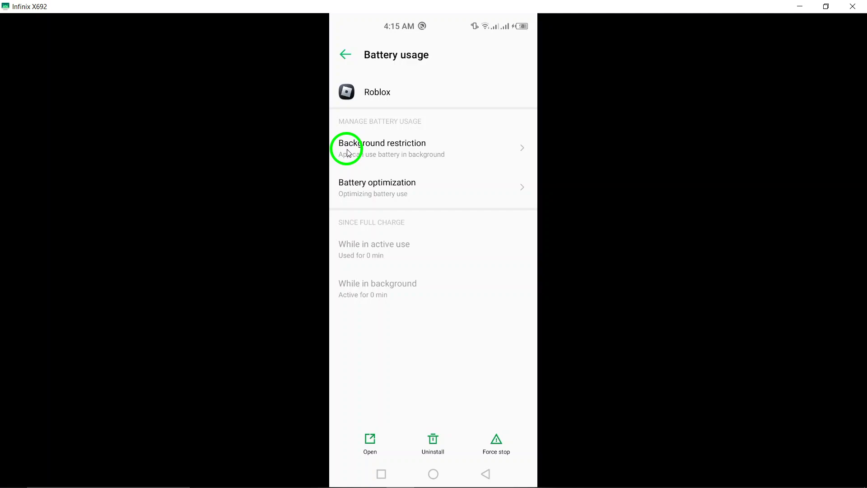